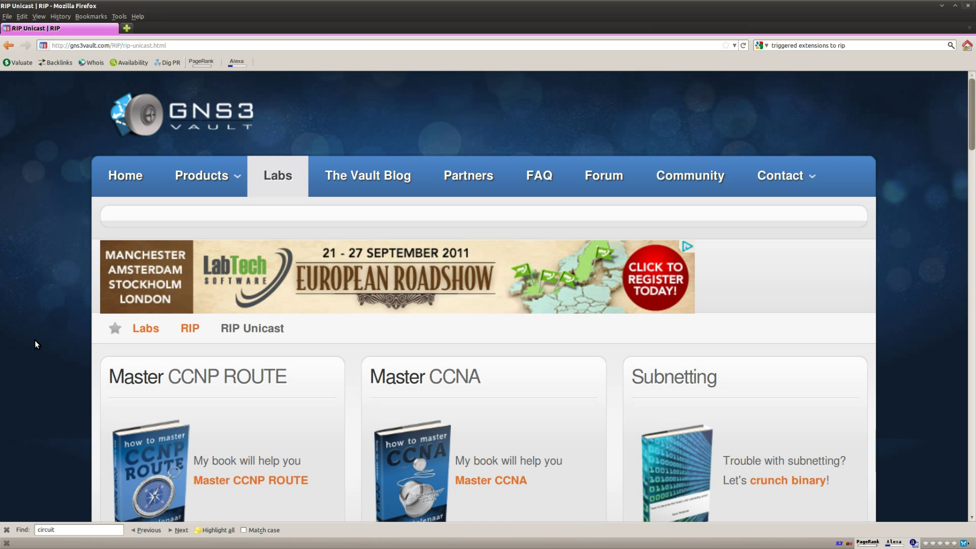
mouse_move(48, 343)
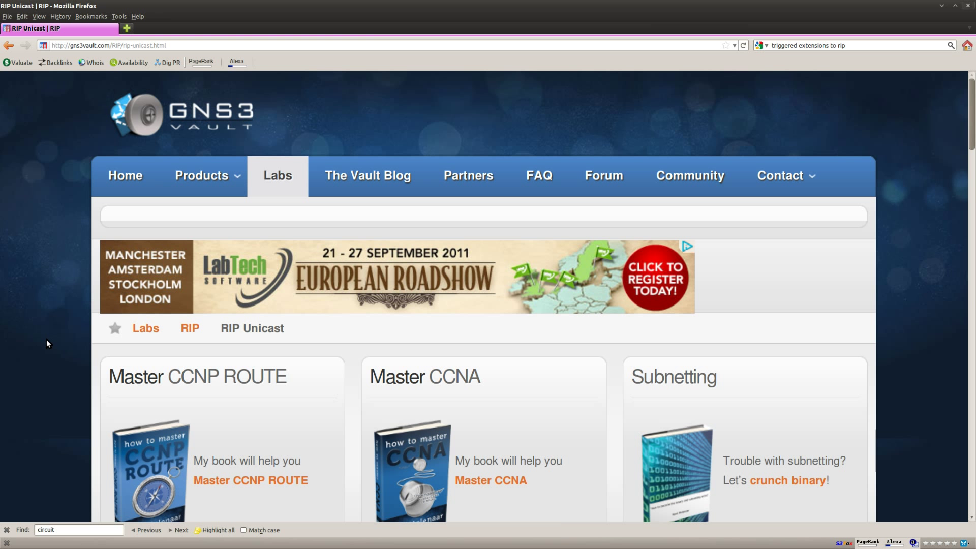
Scroll through Over's RIPv2 and debug output, then move to Game's console session.
scroll("down", 3)
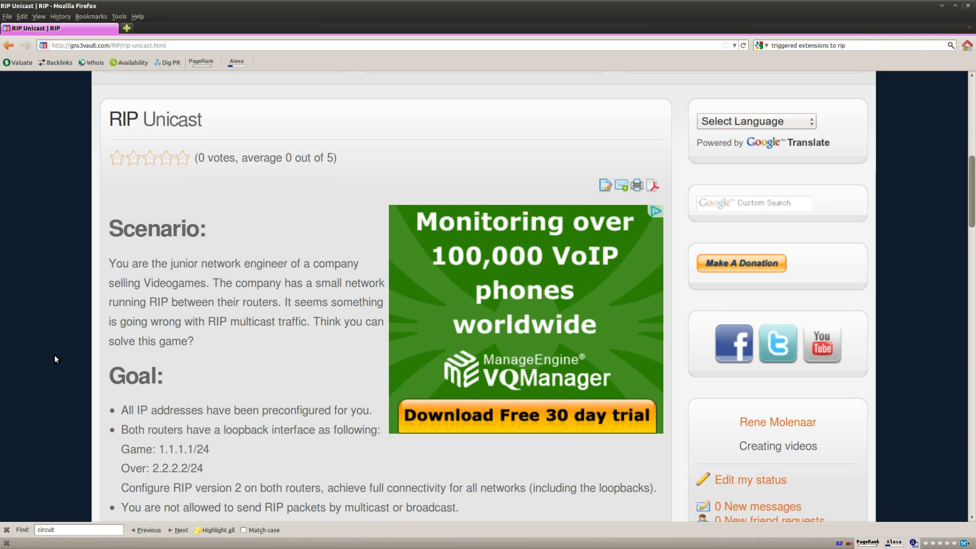
scroll("down", 3)
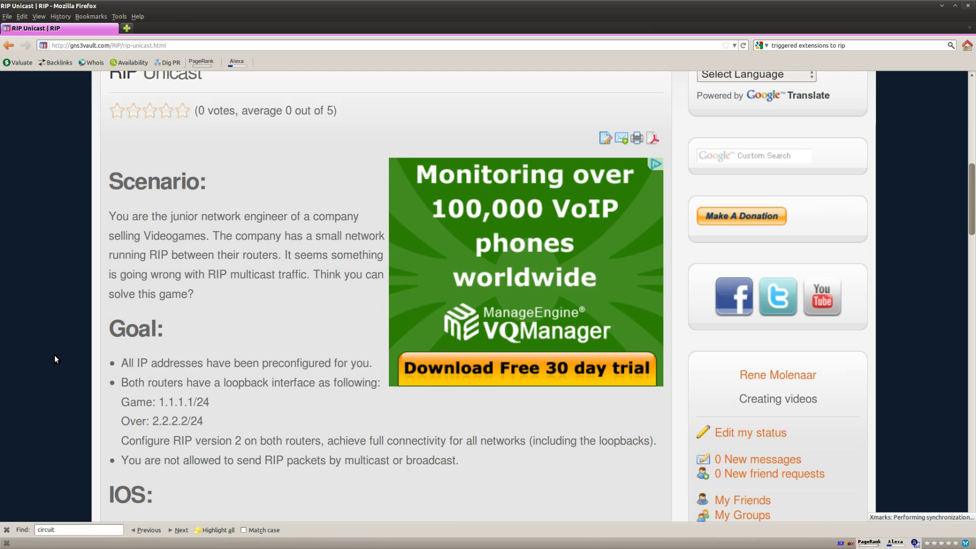
scroll("down", 3)
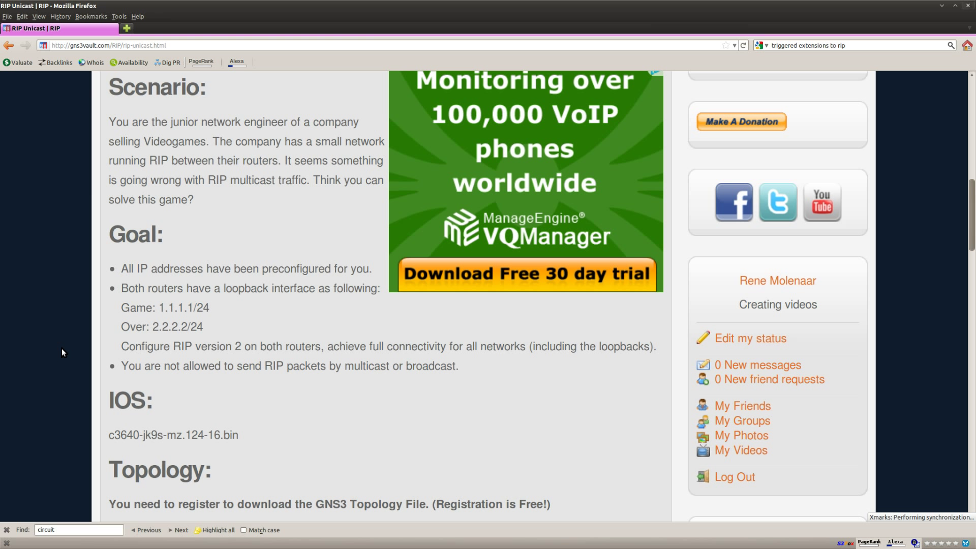
mouse_move(63, 347)
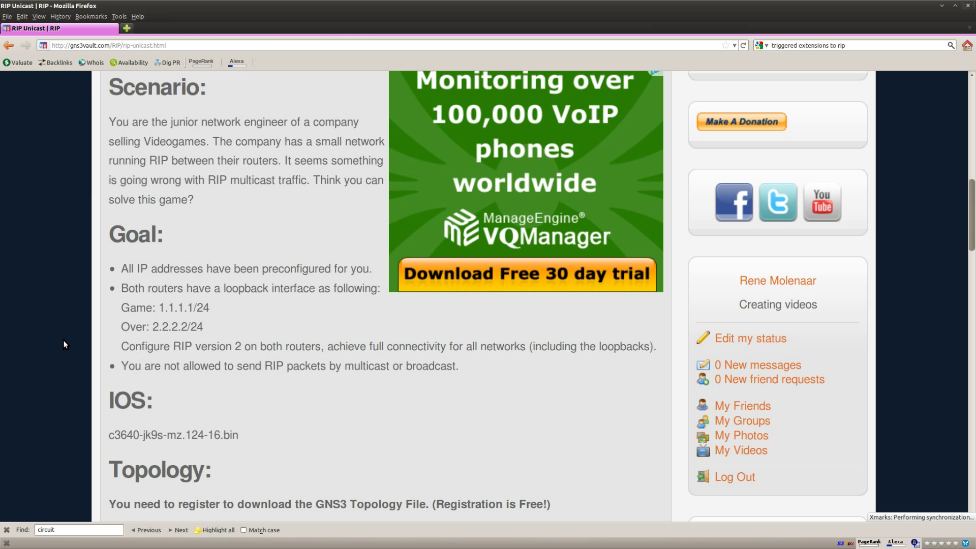
scroll("down", 3)
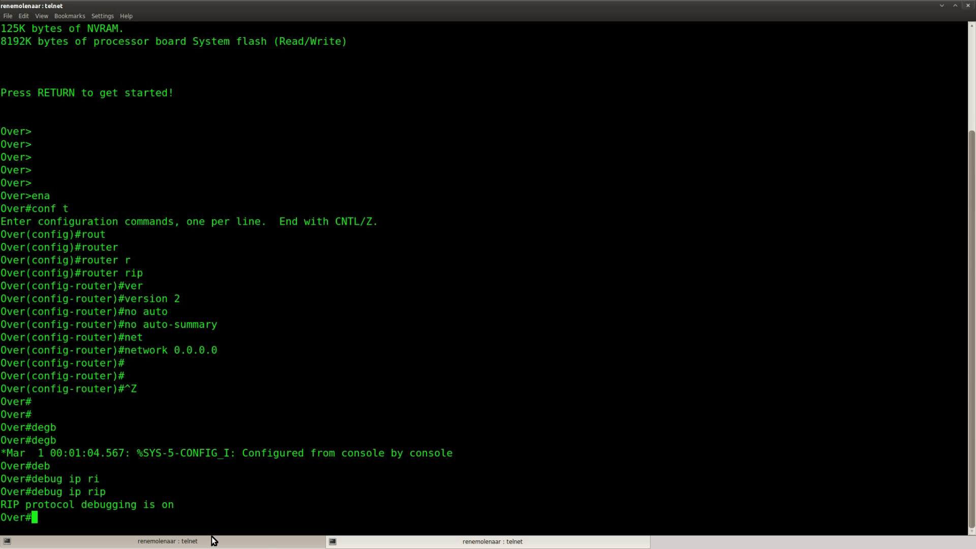
left_click(491, 541)
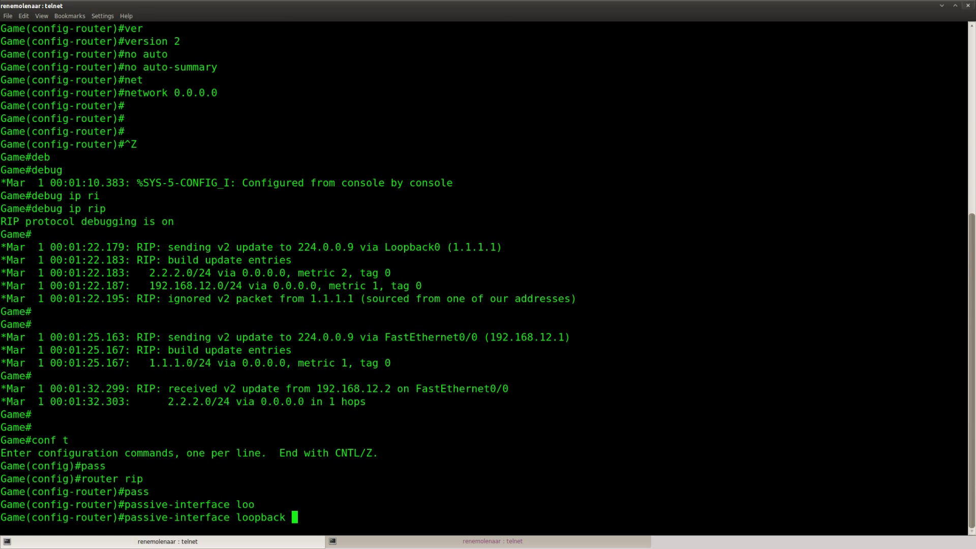
Apply passive-interface loopback 0 under RIP on router Game.
type(" 0")
key("Return")
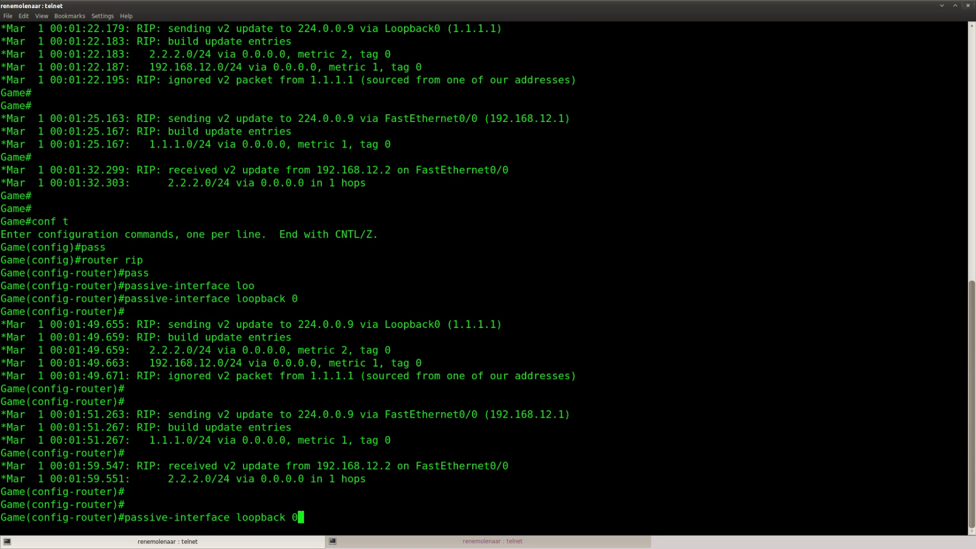
left_click(491, 541)
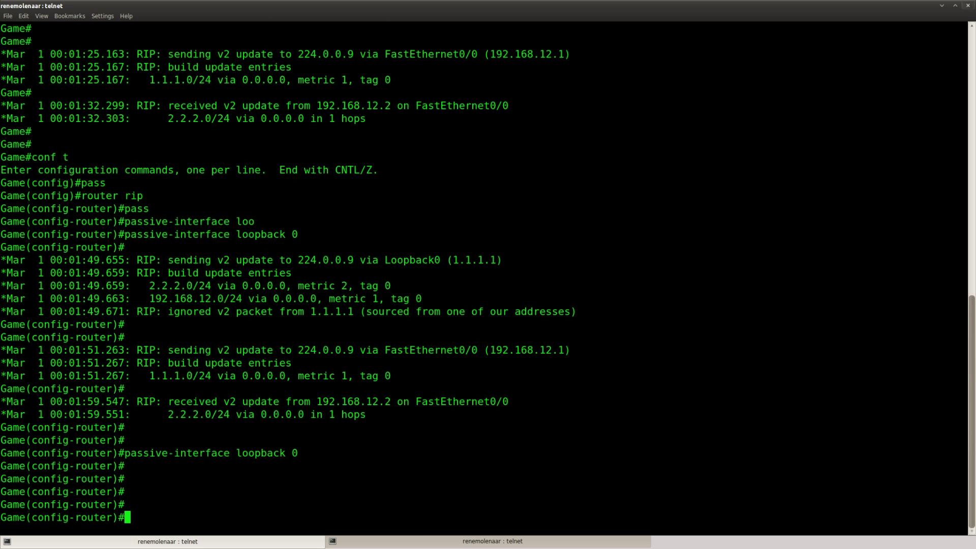
Set RIP neighbor 192.168.12.2 on Game and start entering neighbor 192.168 on Over.
type("neighbor 192")
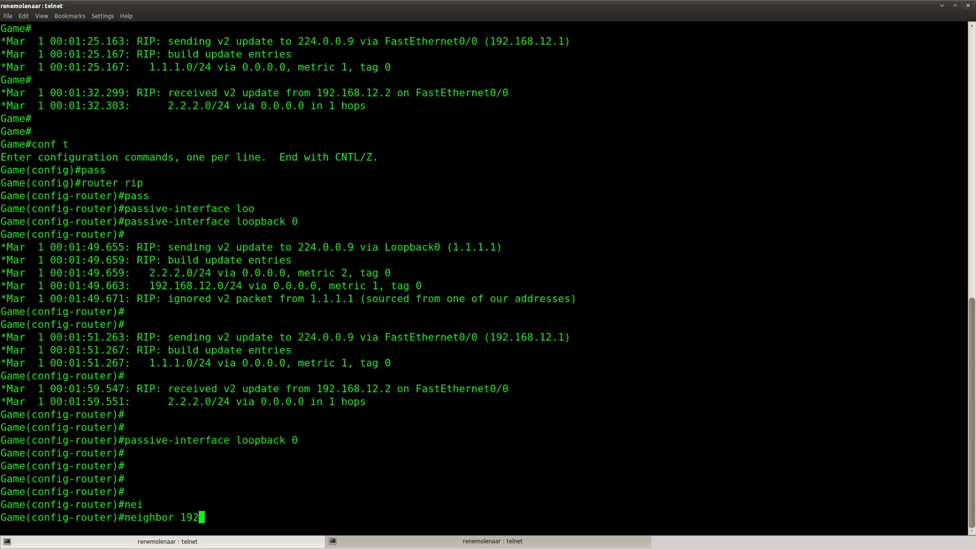
type(".168.12.2")
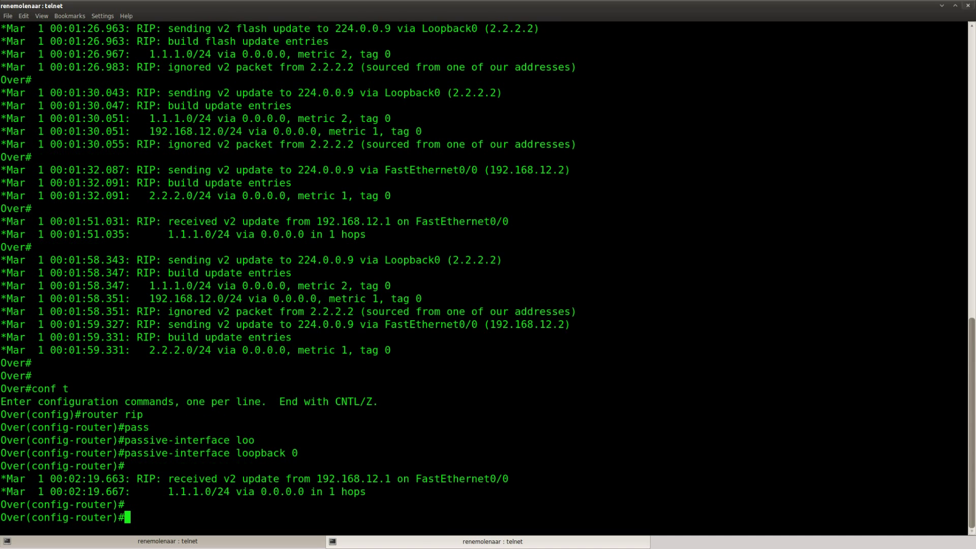
type("neighbor 192.168")
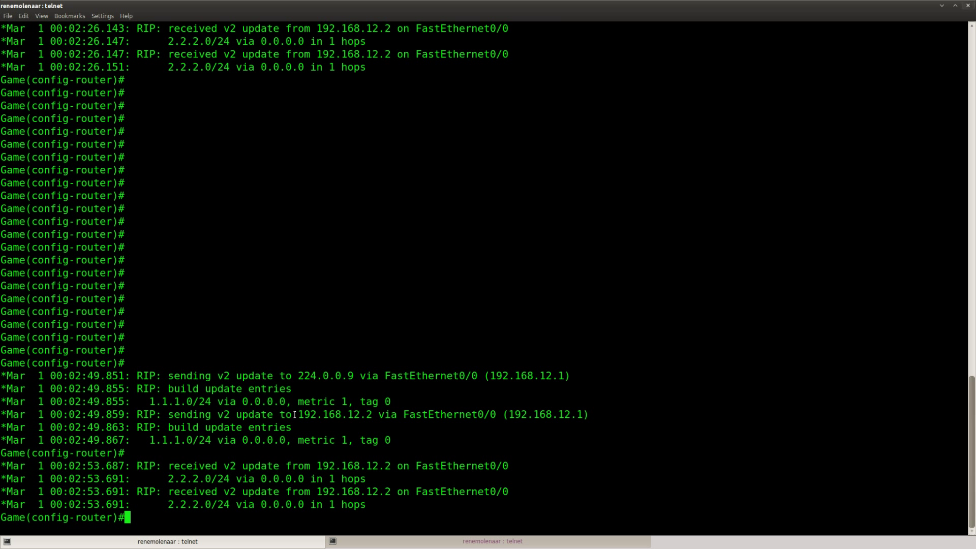
mouse_move(375, 482)
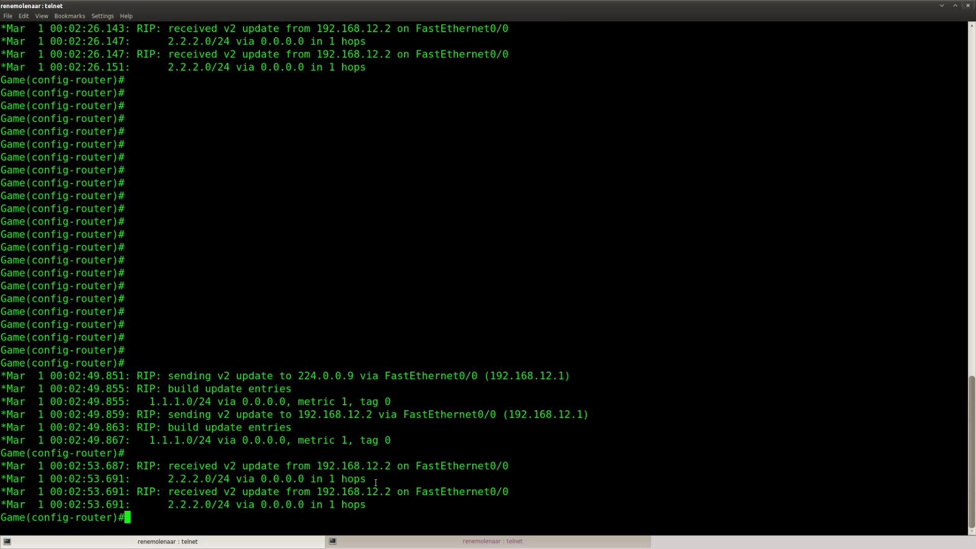
mouse_move(372, 481)
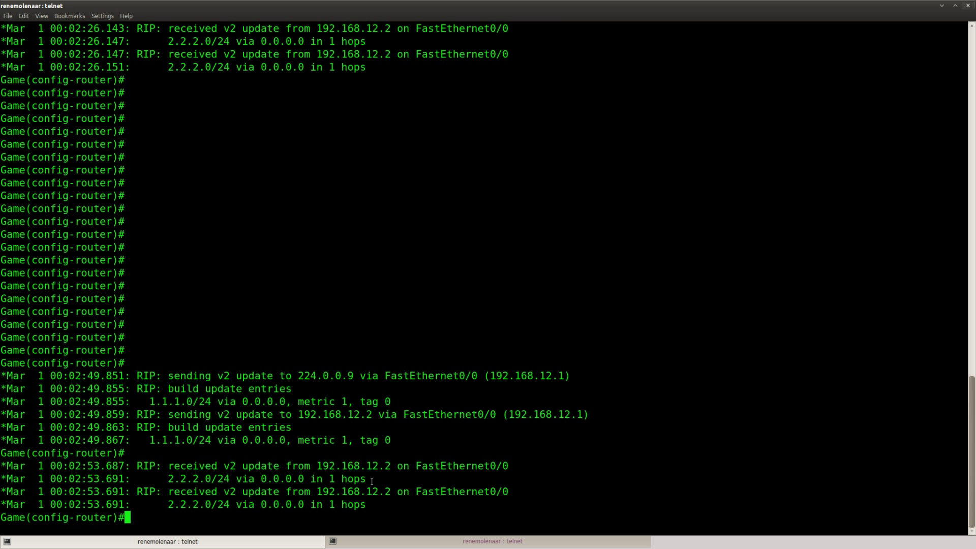
mouse_move(272, 412)
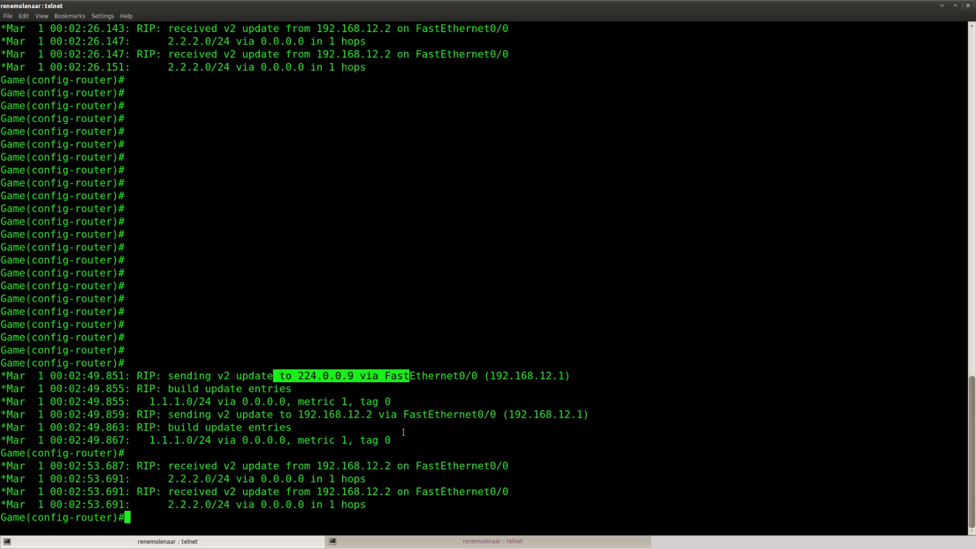
mouse_move(391, 482)
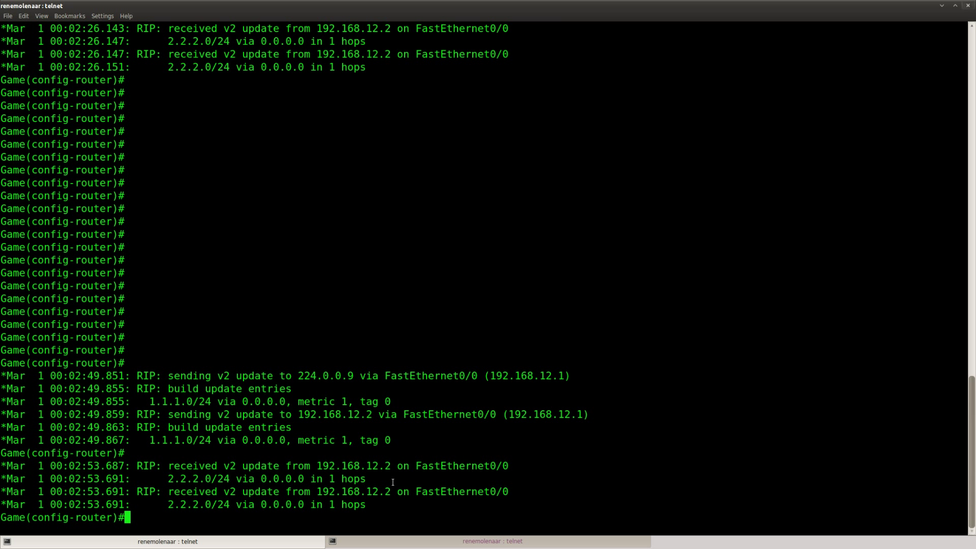
type("passive-interface")
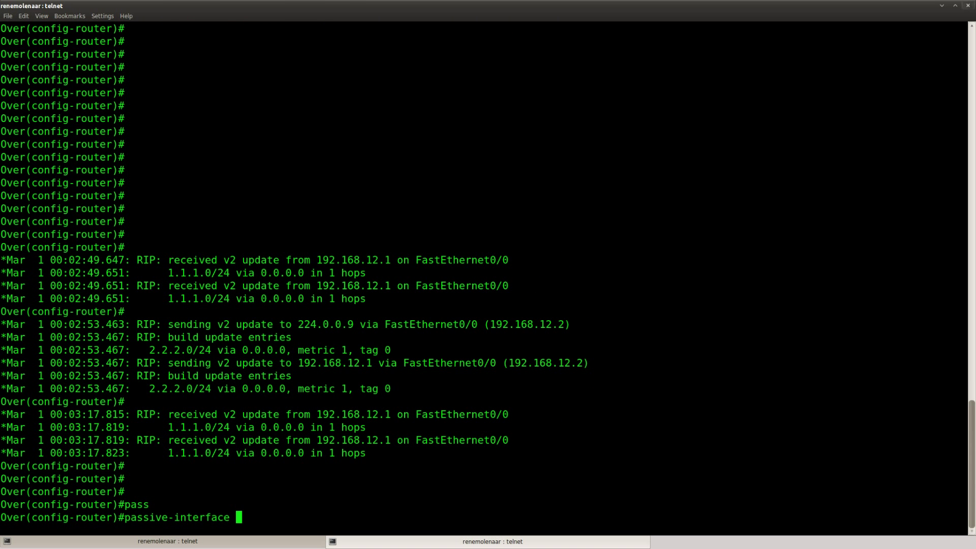
Make Over's FastEthernet0/0 passive under RIP and return to the GNS3 Vault lab page.
key("Return")
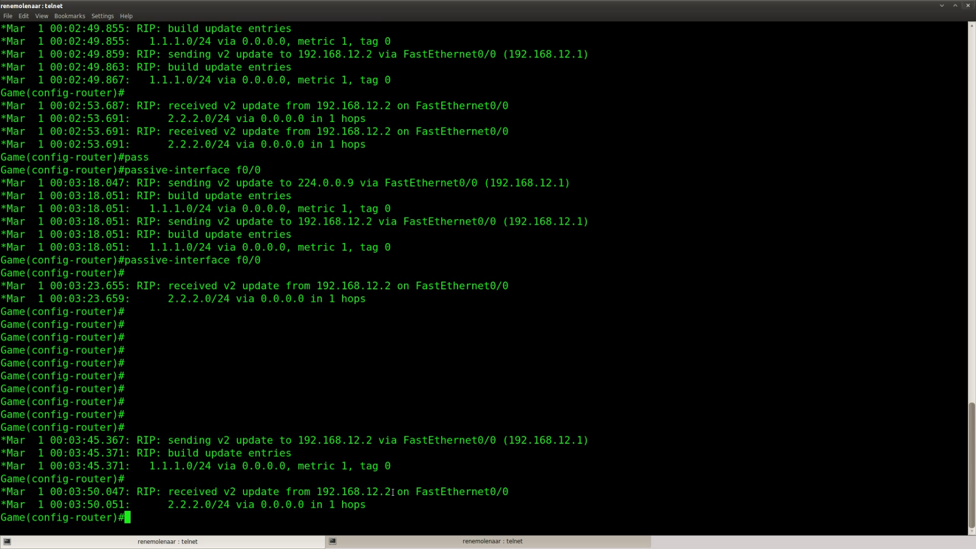
mouse_move(585, 440)
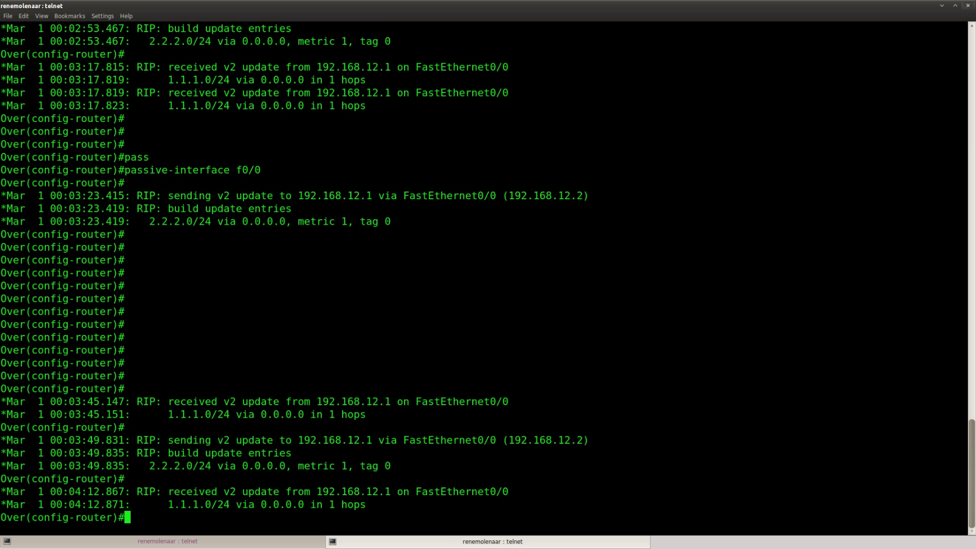
left_click(491, 540)
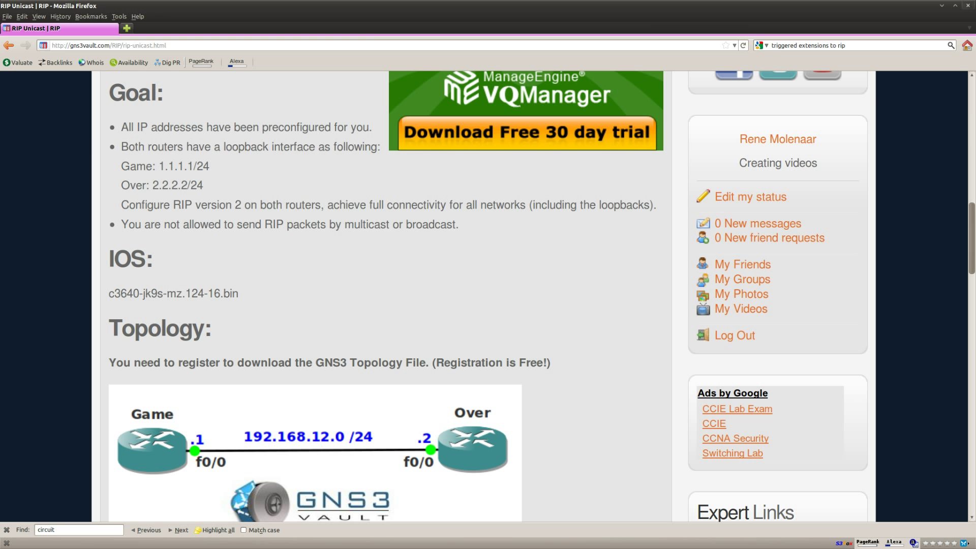
mouse_move(221, 323)
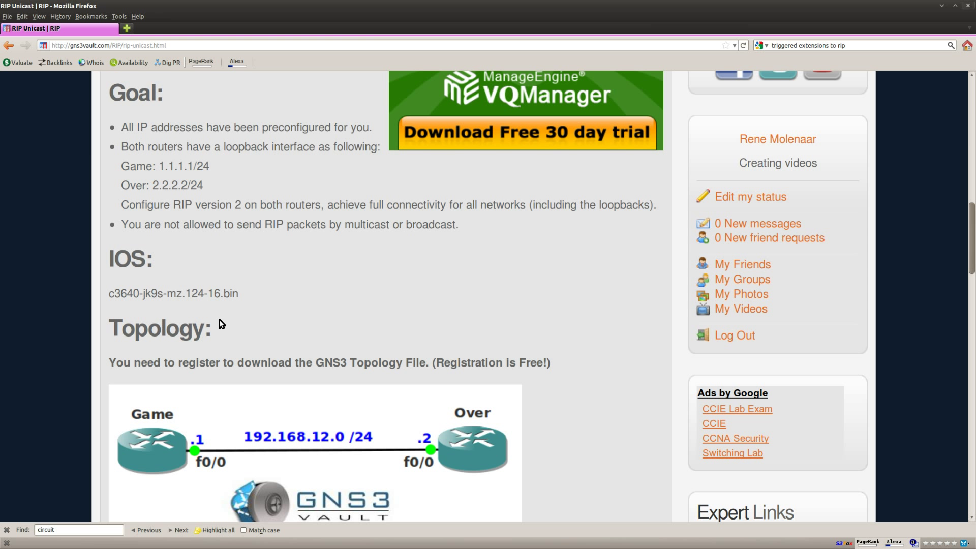